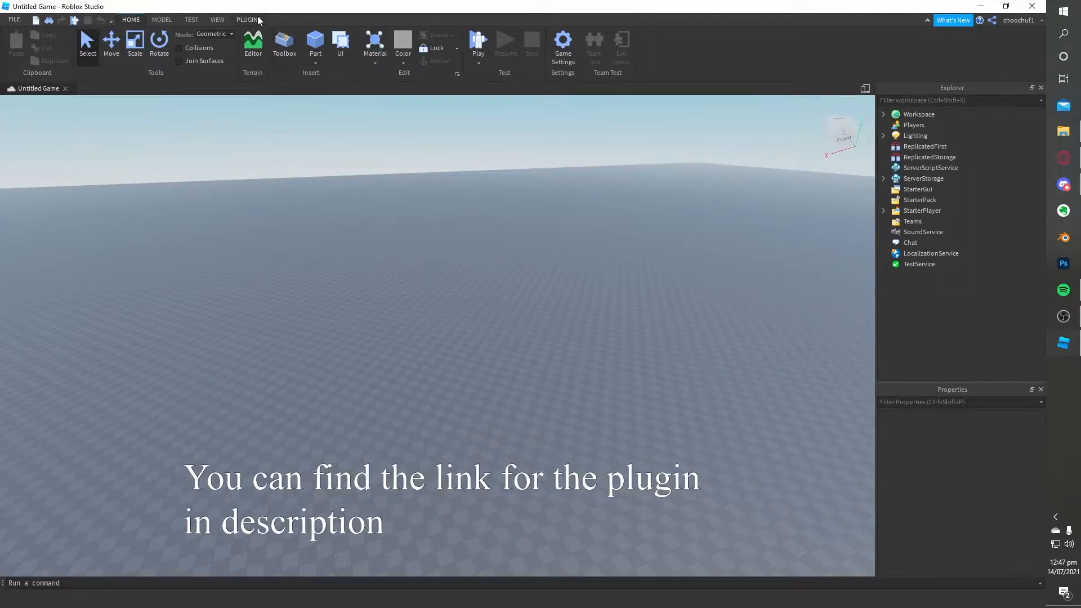
# Open the Part Picker plugin panel from the Plugins tab beside the empty baseplate.
pyautogui.click(248, 19)
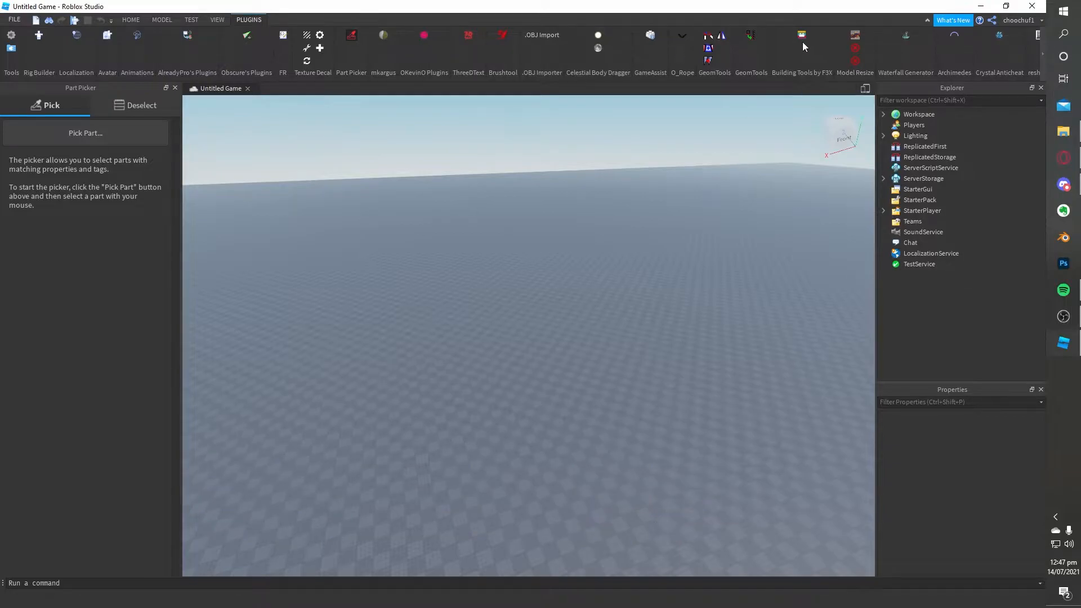
# Insert a Part and duplicate it into three 12-tile rows coloured white, grey and green.
pyautogui.click(801, 35)
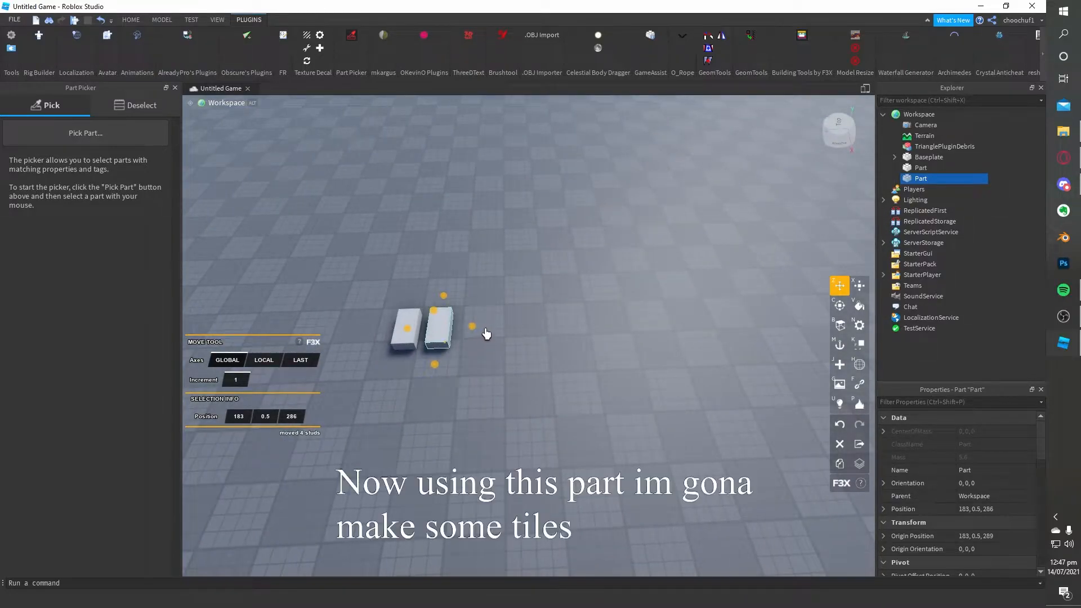
pyautogui.click(859, 286)
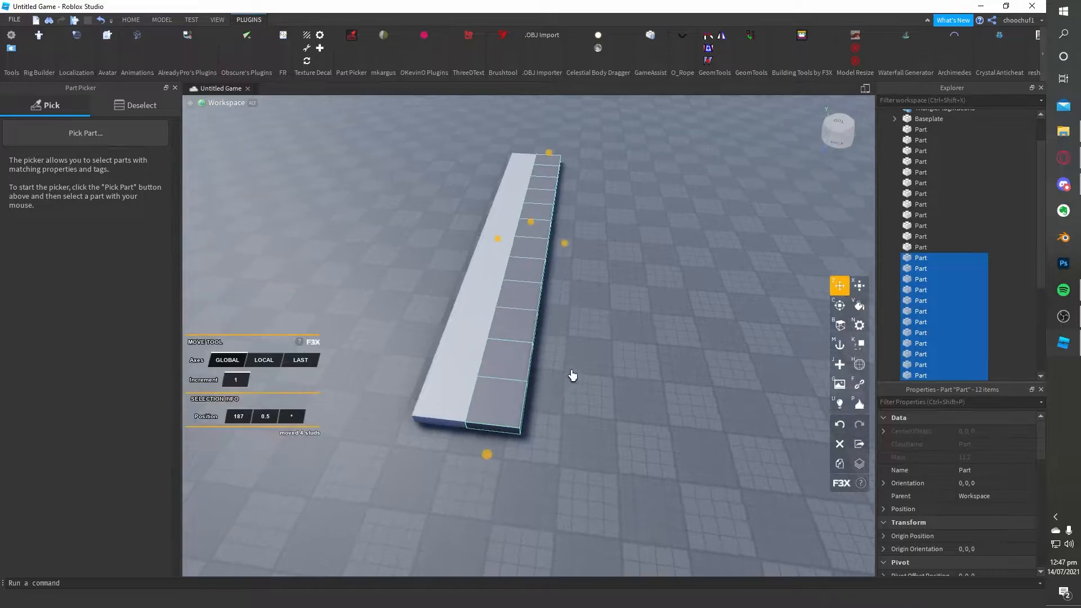
pyautogui.click(859, 305)
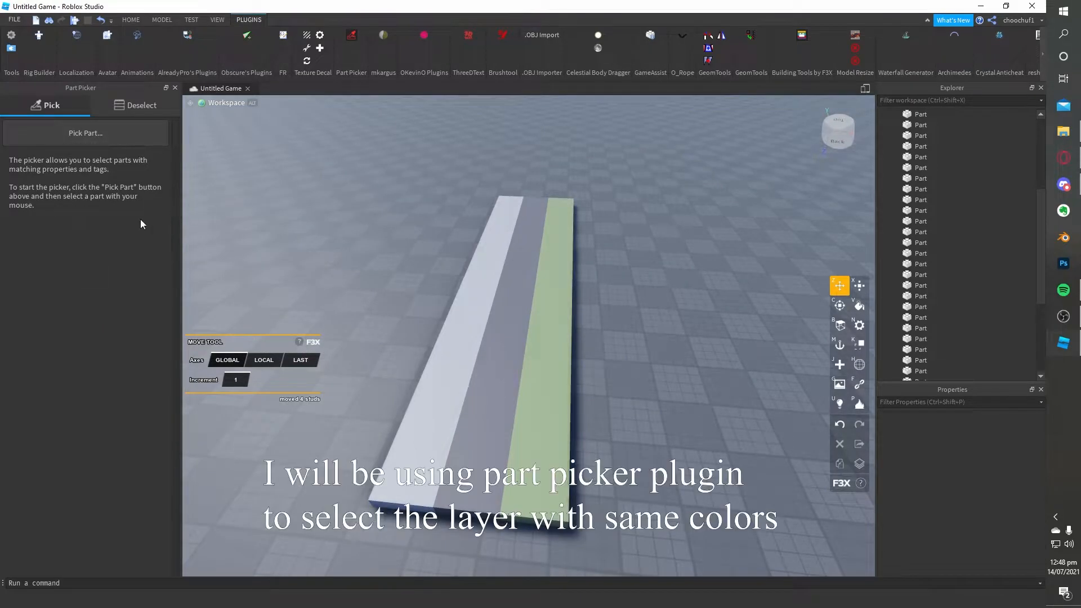
pyautogui.click(175, 87)
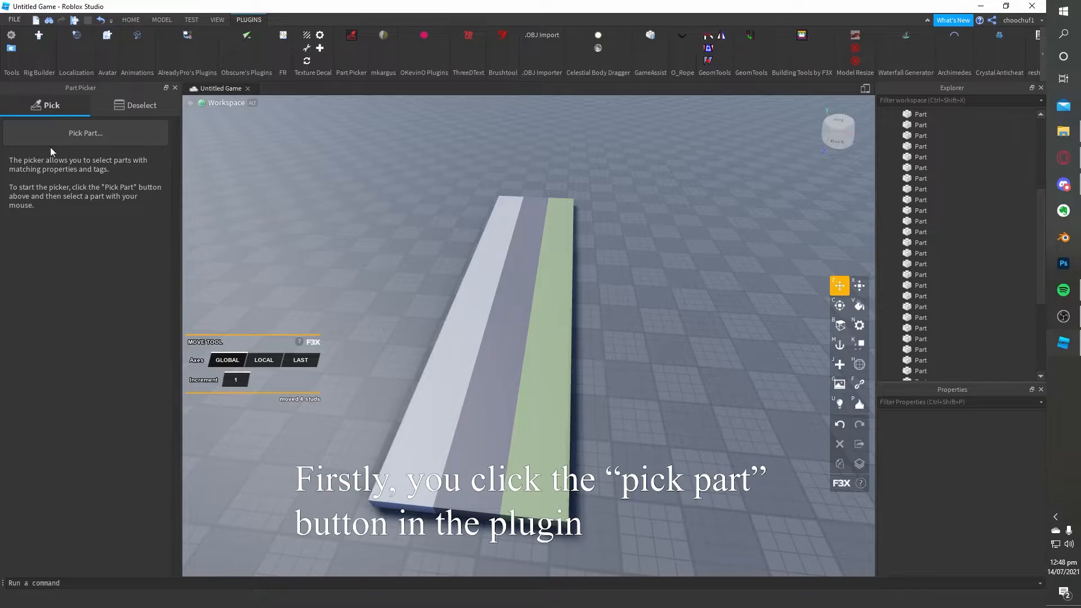
pyautogui.click(85, 132)
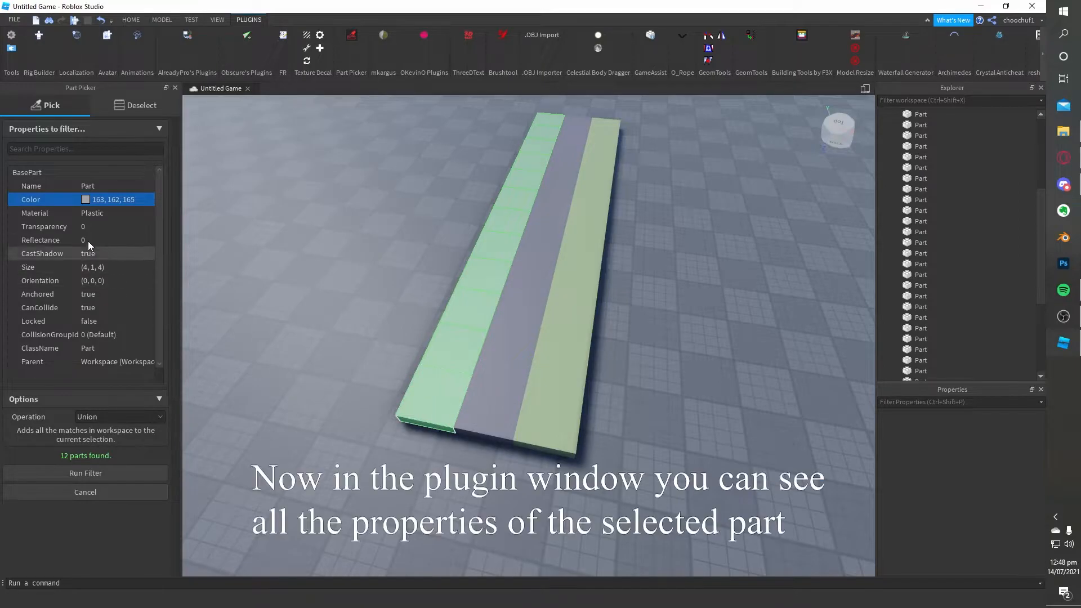
pyautogui.moveTo(108, 267)
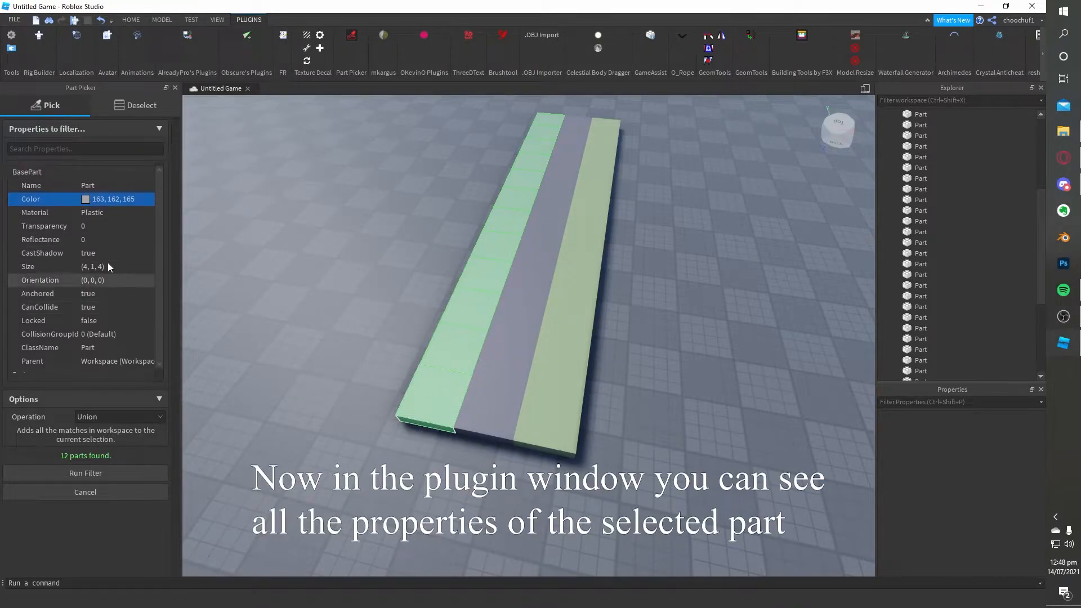
pyautogui.scroll(-3)
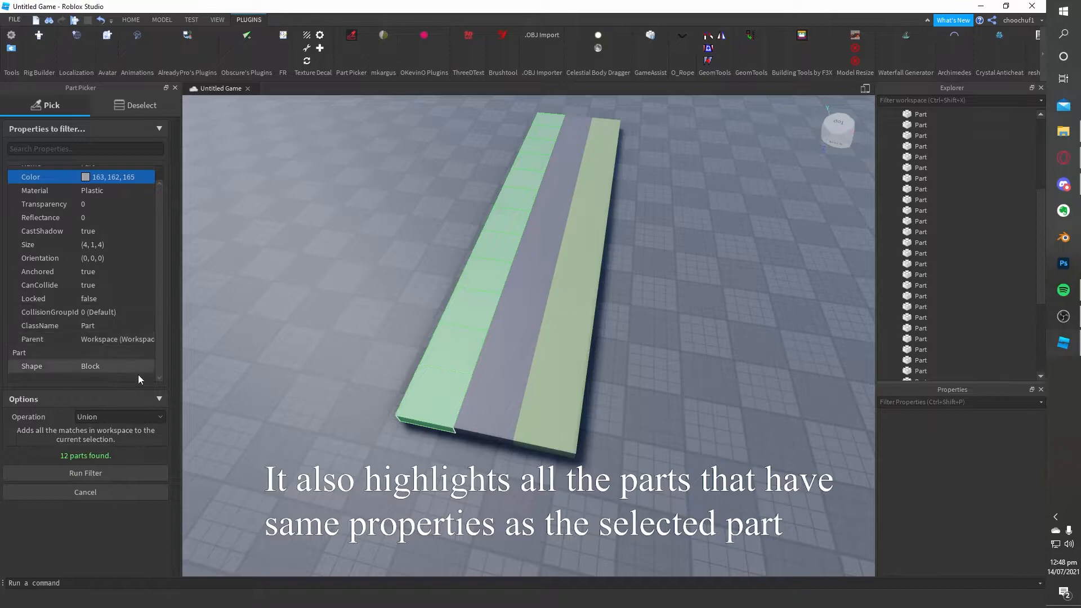
pyautogui.click(85, 473)
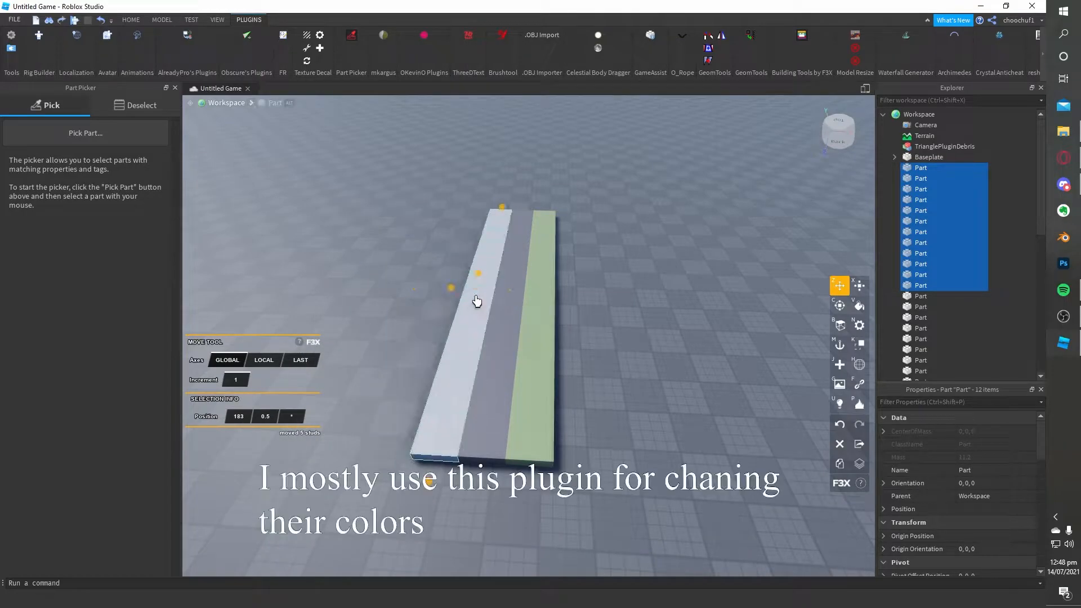
pyautogui.click(859, 305)
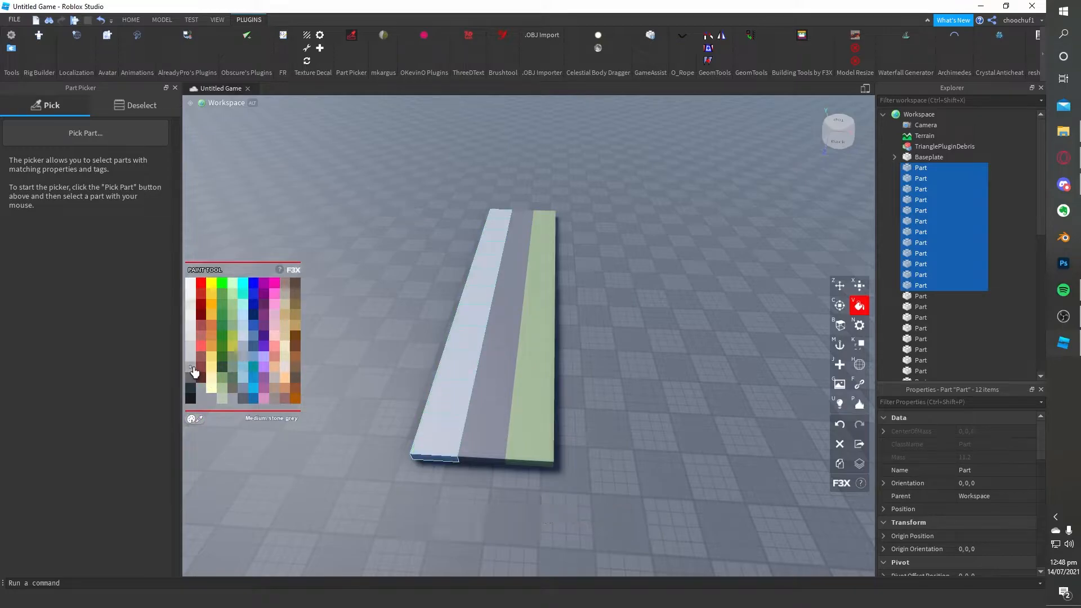
pyautogui.click(839, 285)
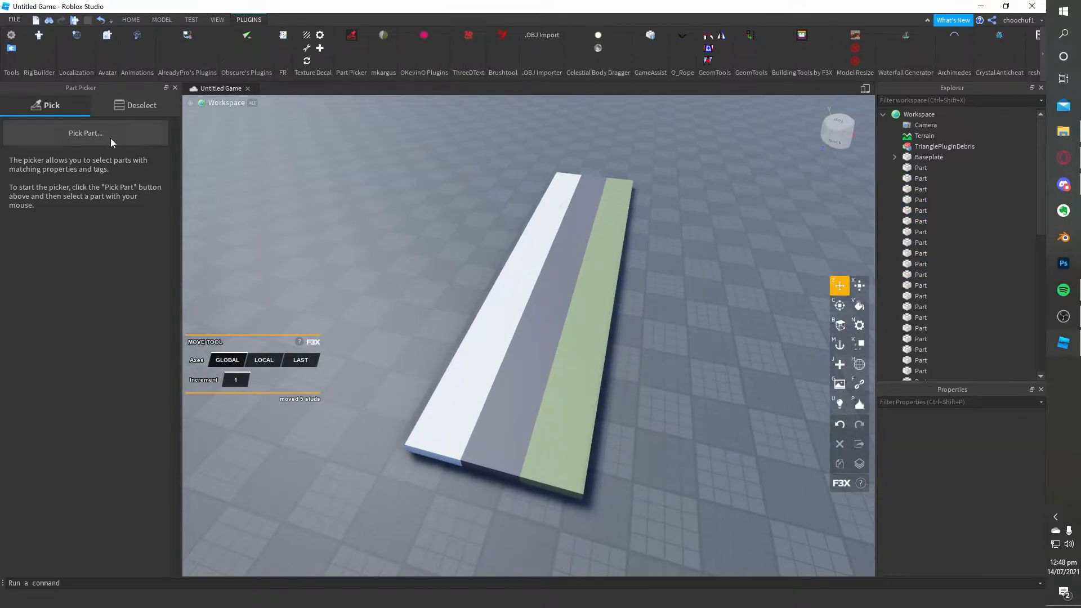
# Paint the selected middle row of tiles Carnation pink with F3X Paint.
pyautogui.click(85, 132)
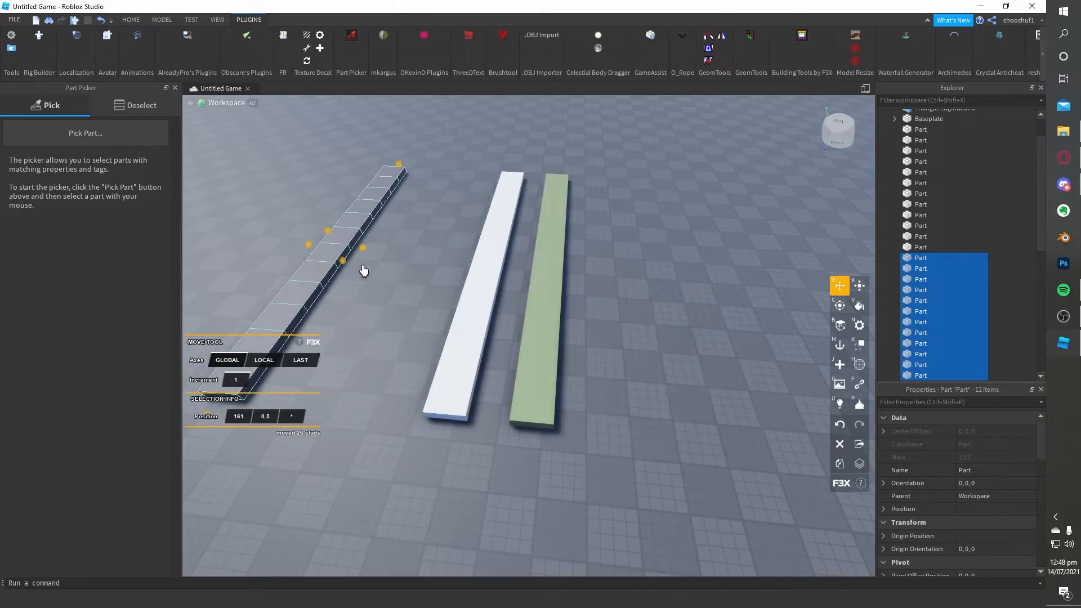
pyautogui.click(860, 305)
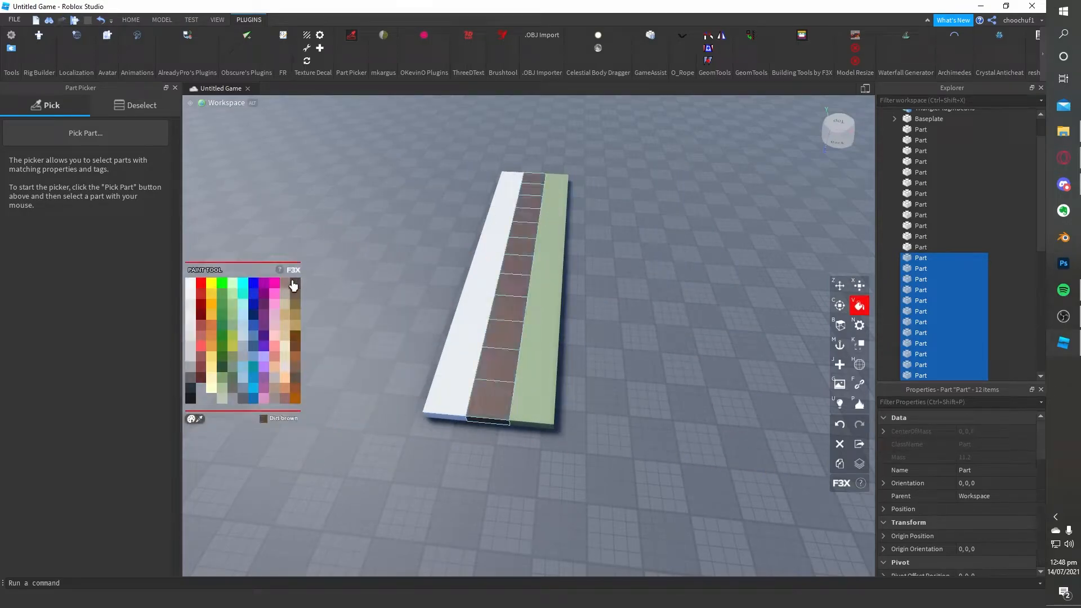
pyautogui.click(274, 315)
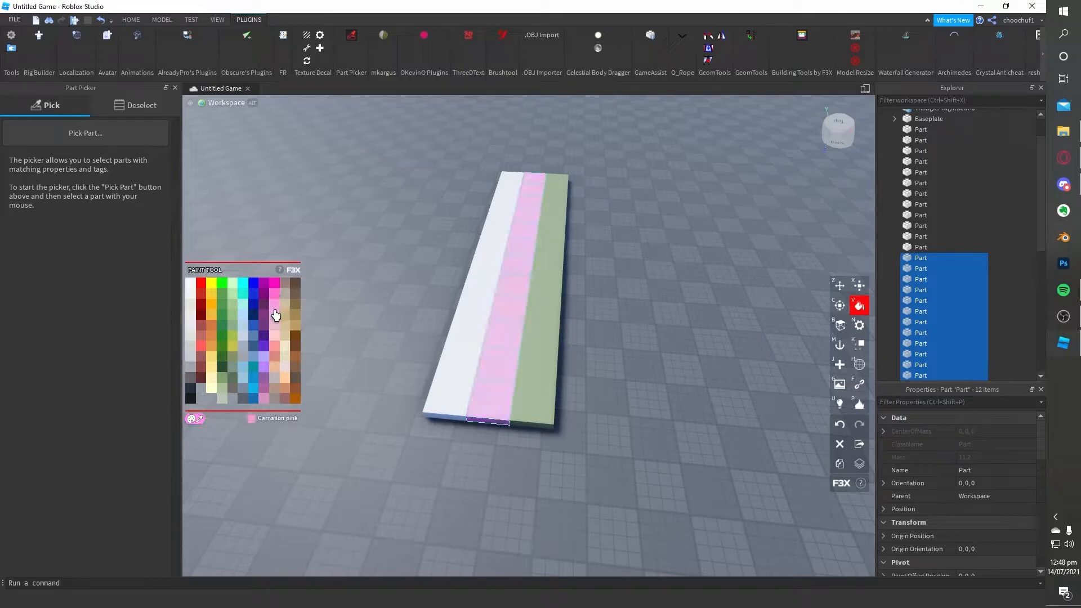
pyautogui.click(840, 285)
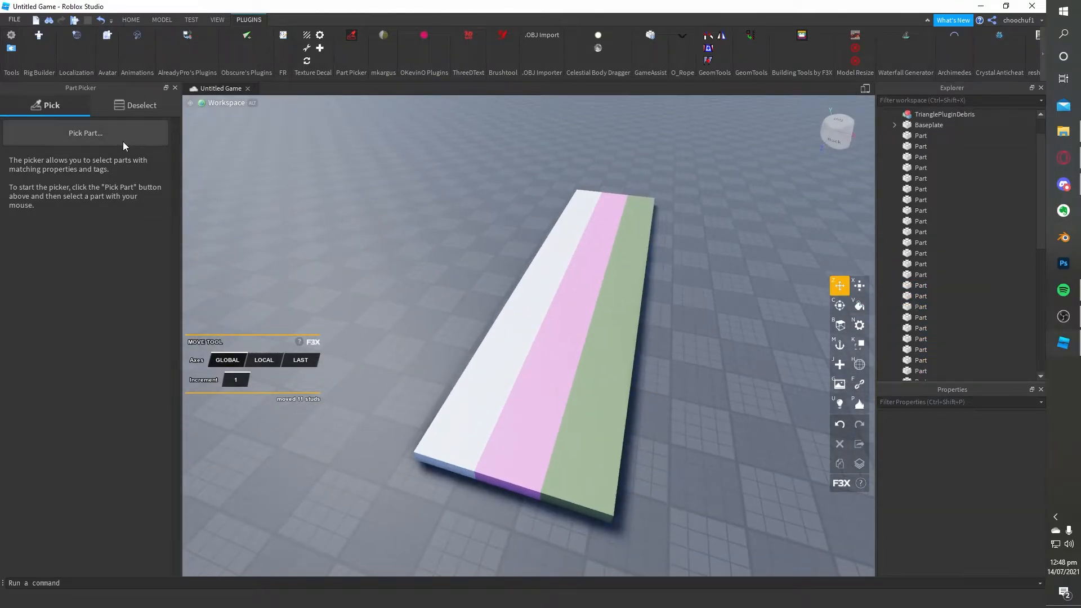
# Sample a green tile with Pick Part to gather the 12 matching green tiles.
pyautogui.click(85, 132)
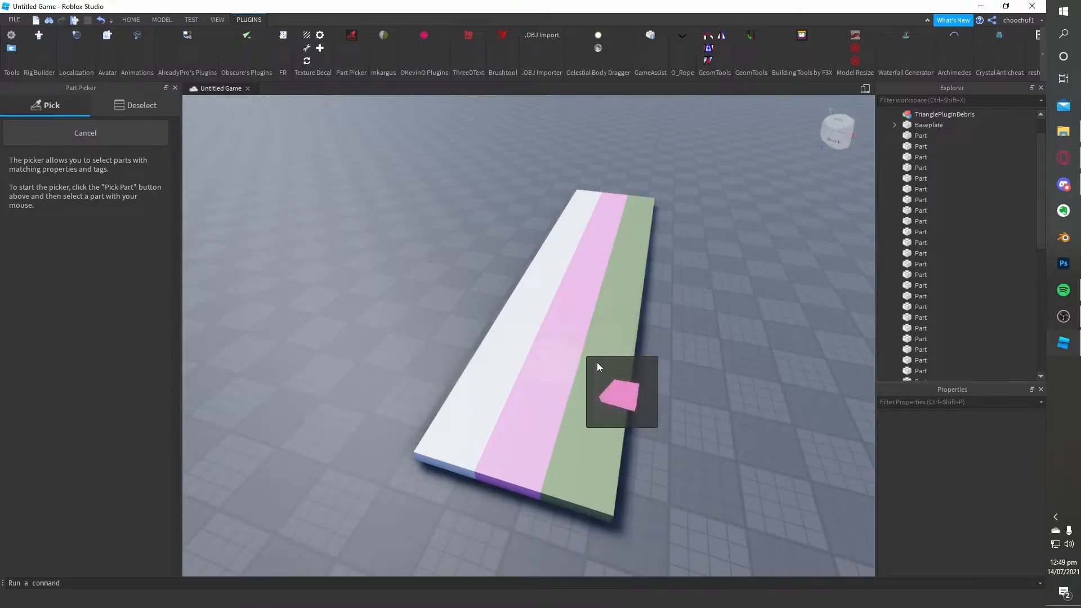
pyautogui.click(620, 392)
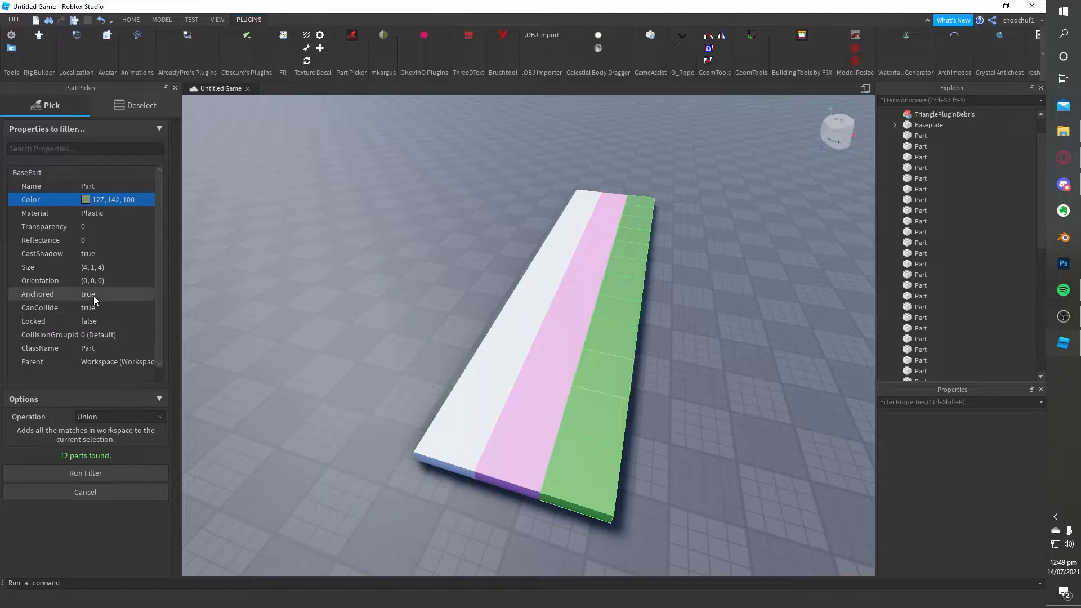
pyautogui.scroll(-3)
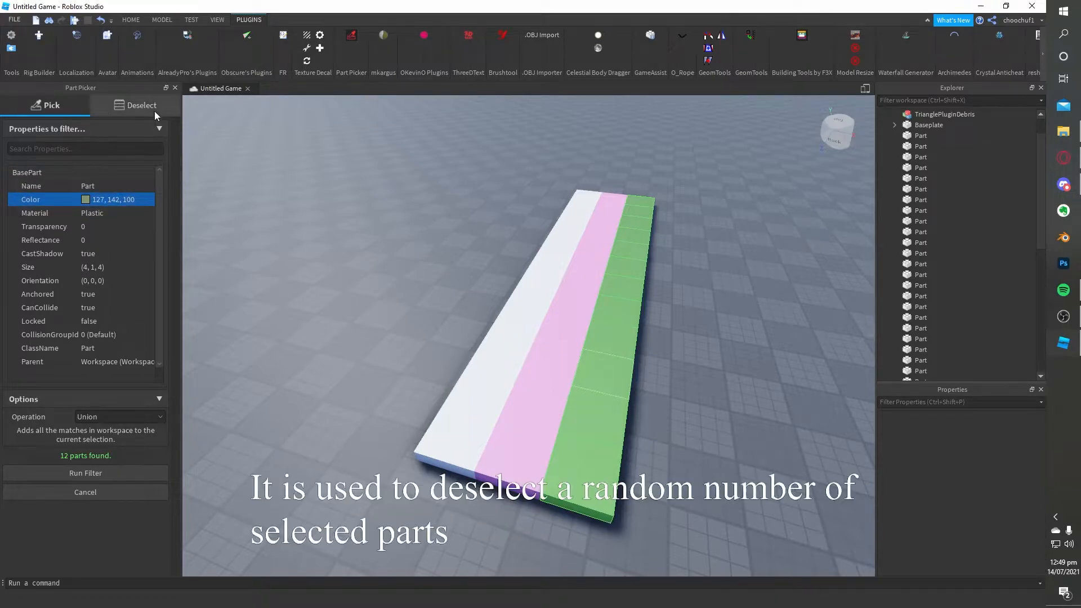
# Select all white parts by matching Color, then randomly deselect 0.5 of them.
pyautogui.click(142, 105)
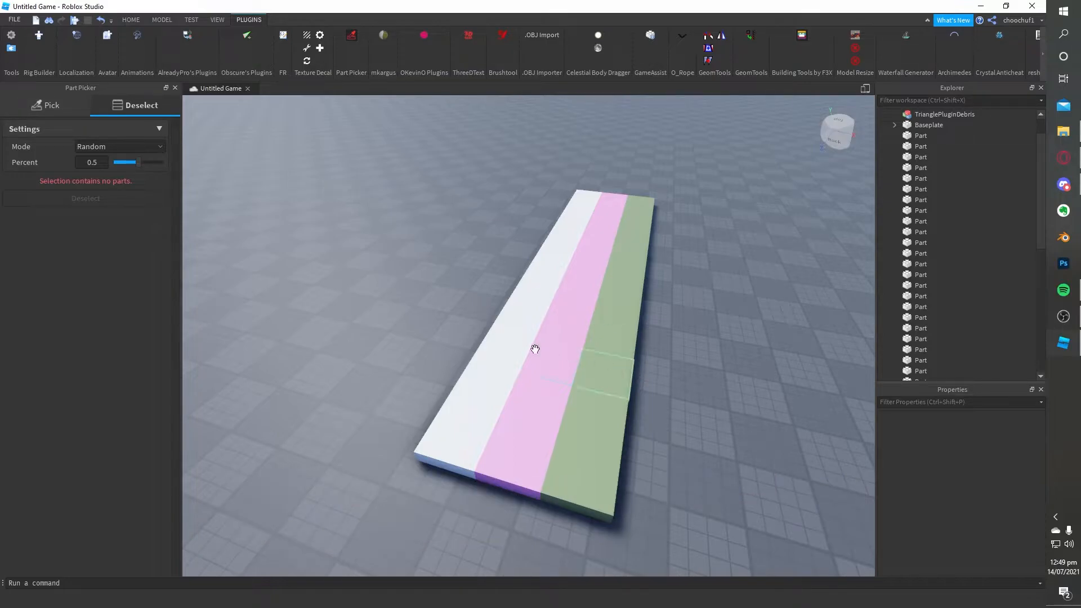
pyautogui.click(45, 105)
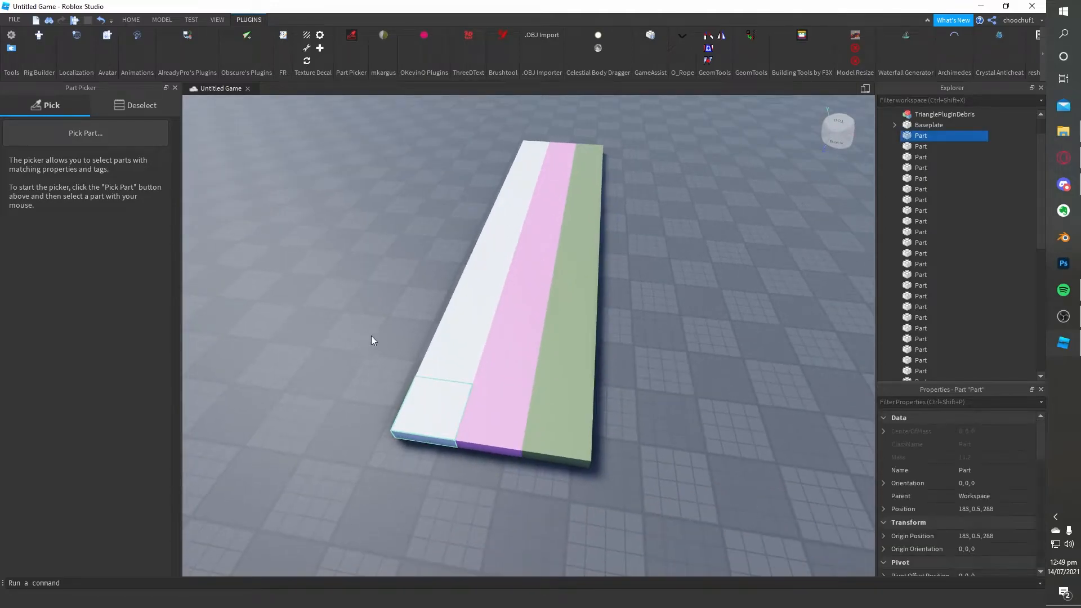
pyautogui.click(86, 132)
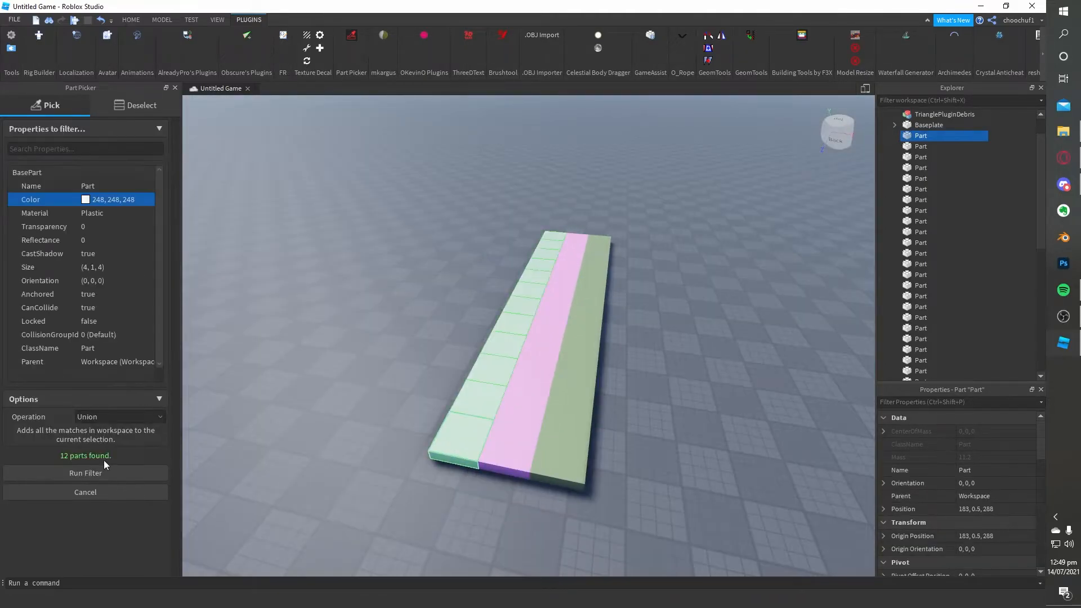
pyautogui.click(85, 472)
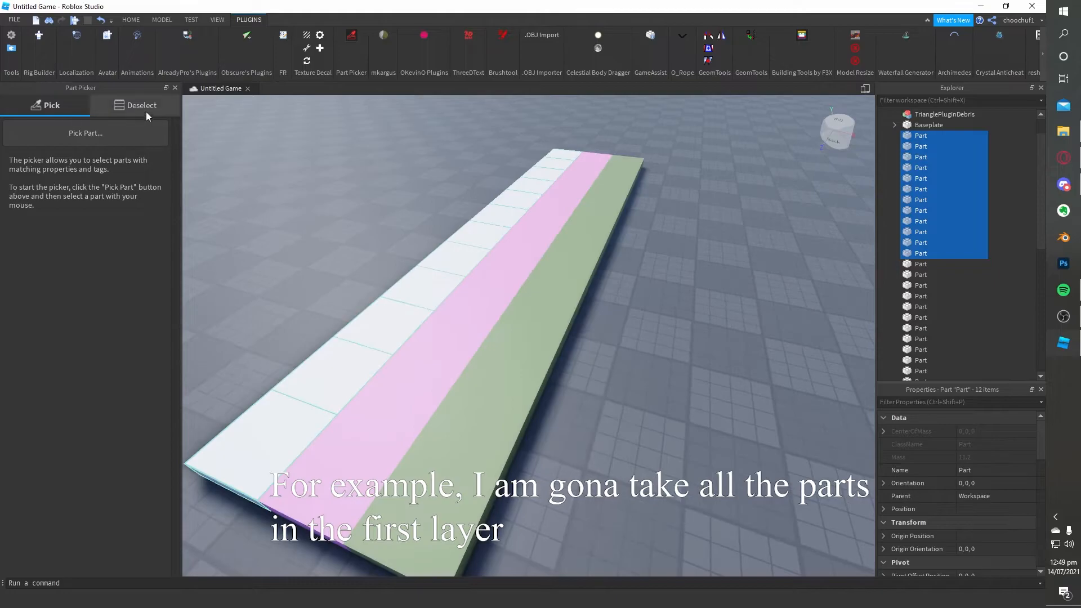
pyautogui.click(141, 104)
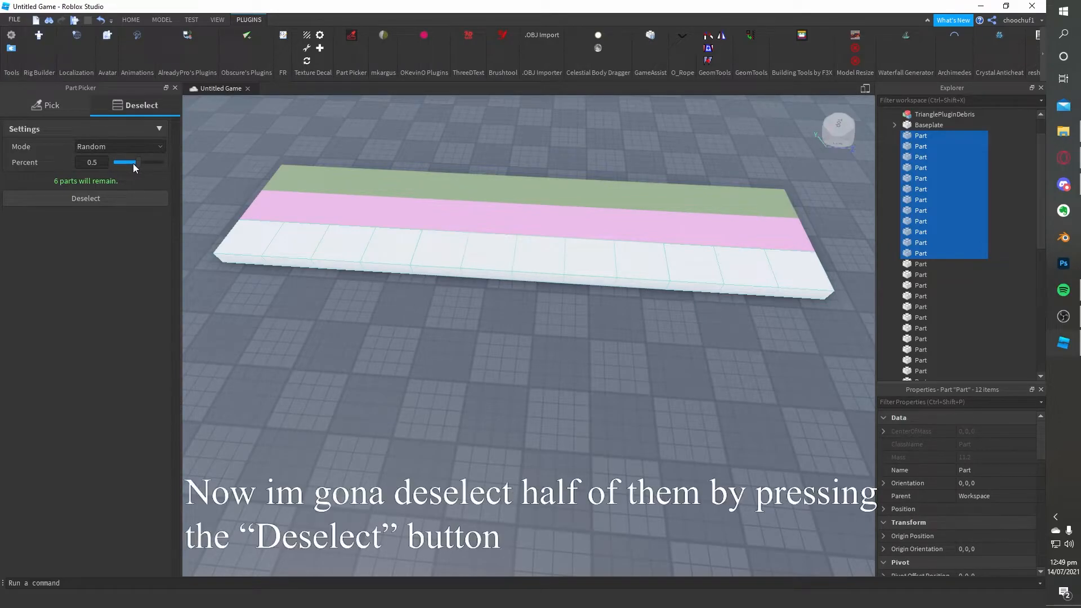
pyautogui.click(85, 198)
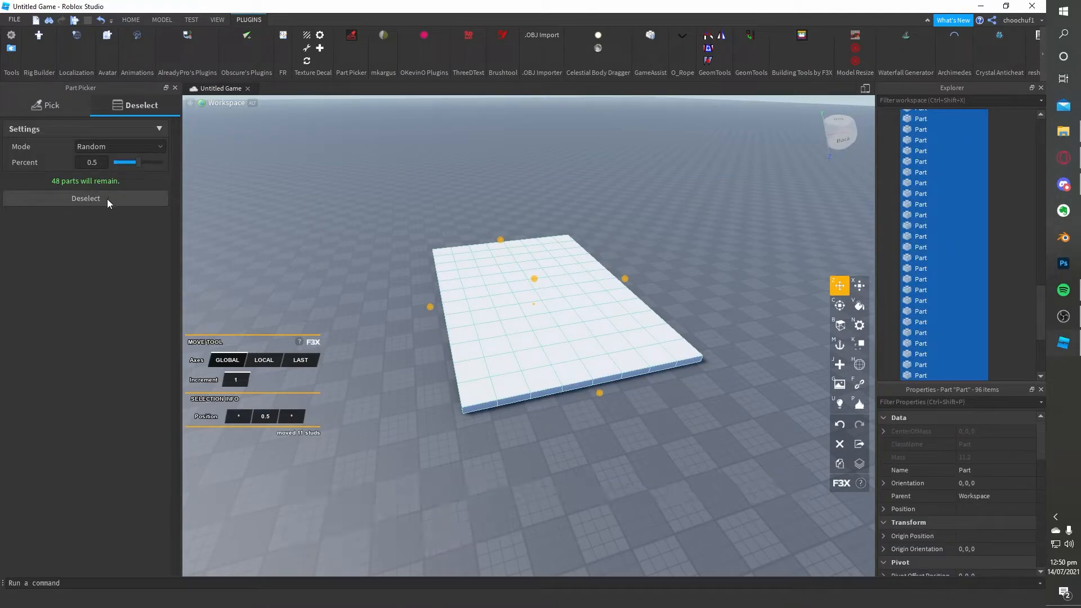
# Halve the plate's selection with Deselect from 96 to 48 to 24, then clear it.
pyautogui.click(86, 198)
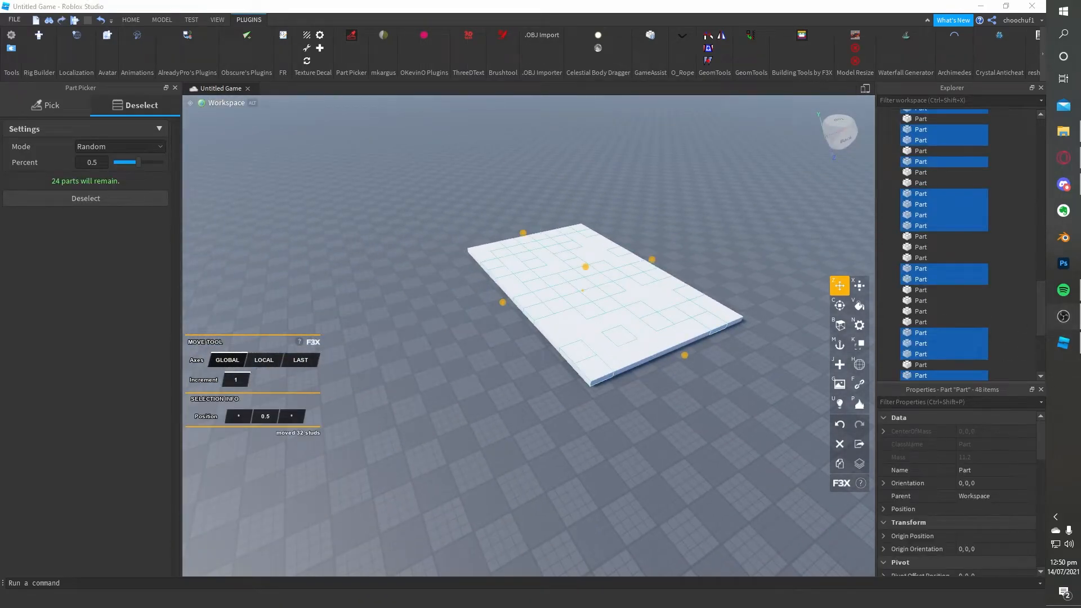
pyautogui.click(86, 197)
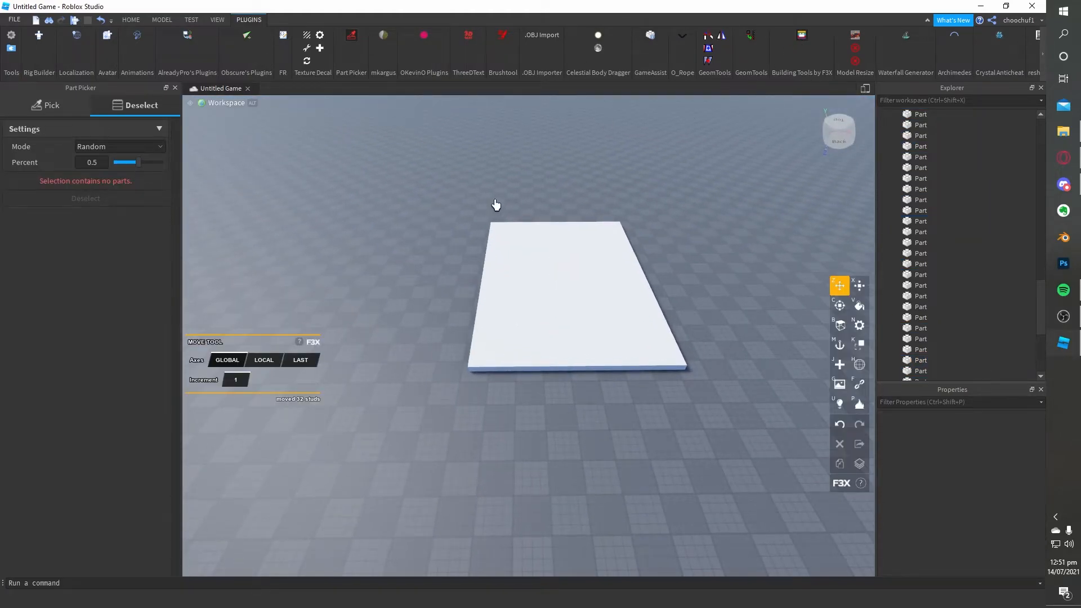
pyautogui.click(558, 297)
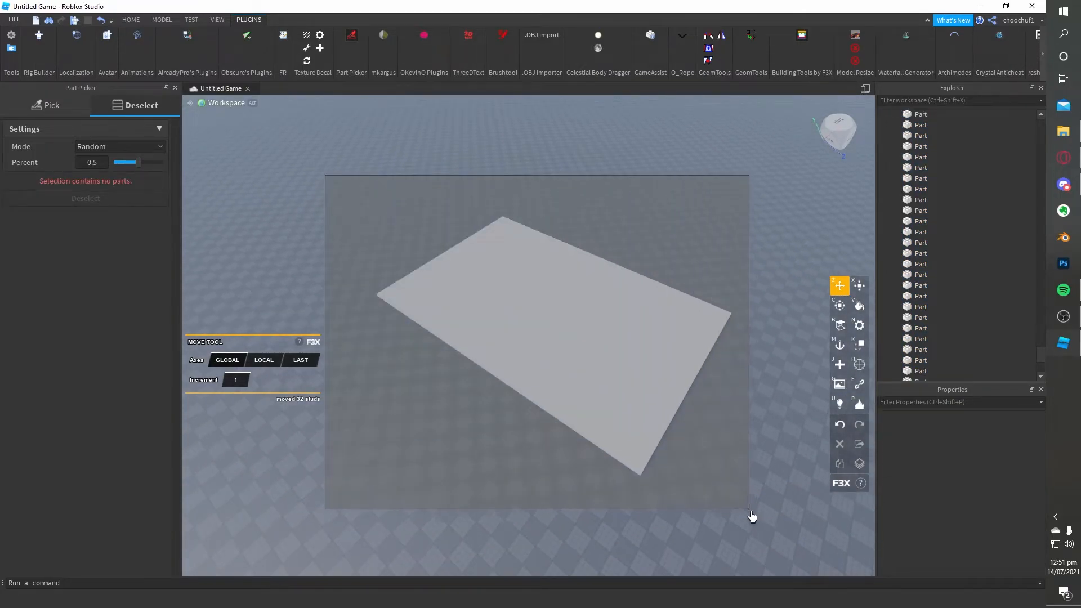
# Select the whole plate, set the deselect Percent to 0.24, and randomly thin it.
pyautogui.click(524, 311)
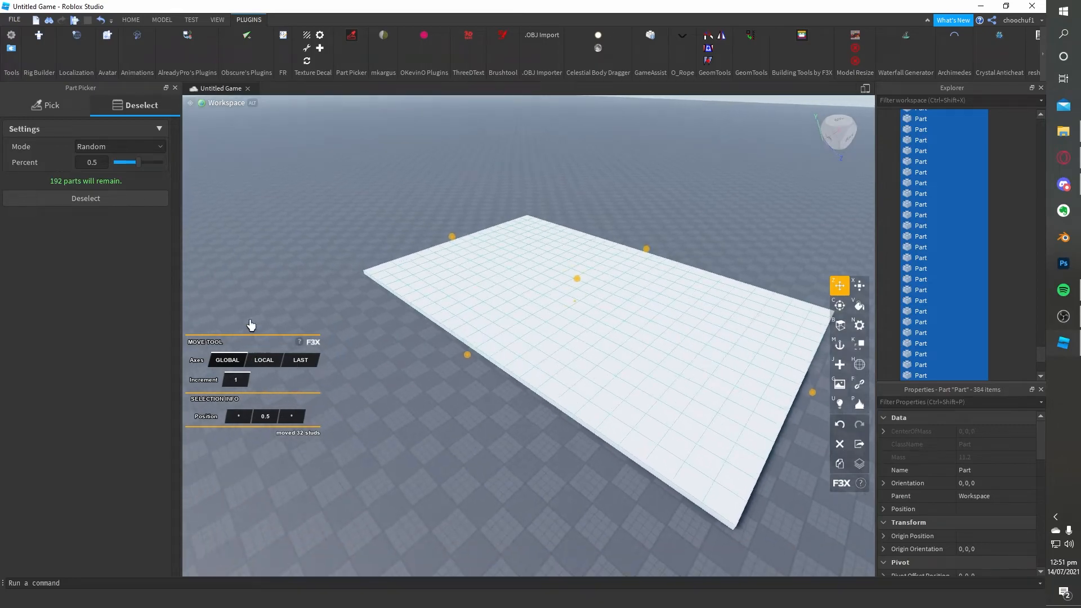
pyautogui.moveTo(134, 162); pyautogui.dragTo(121, 162)
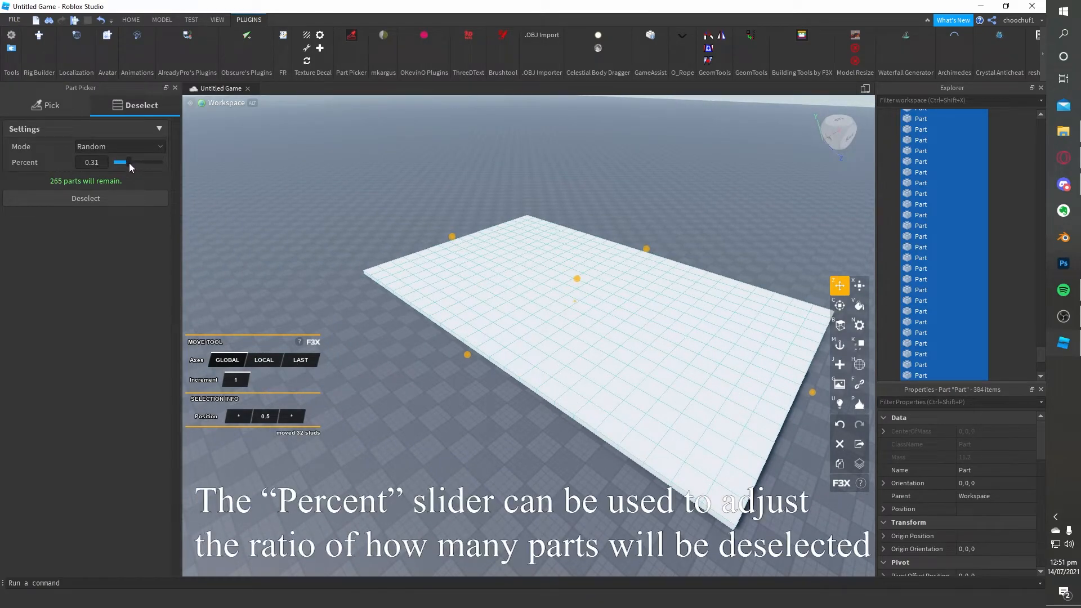
pyautogui.moveTo(123, 162); pyautogui.dragTo(117, 162)
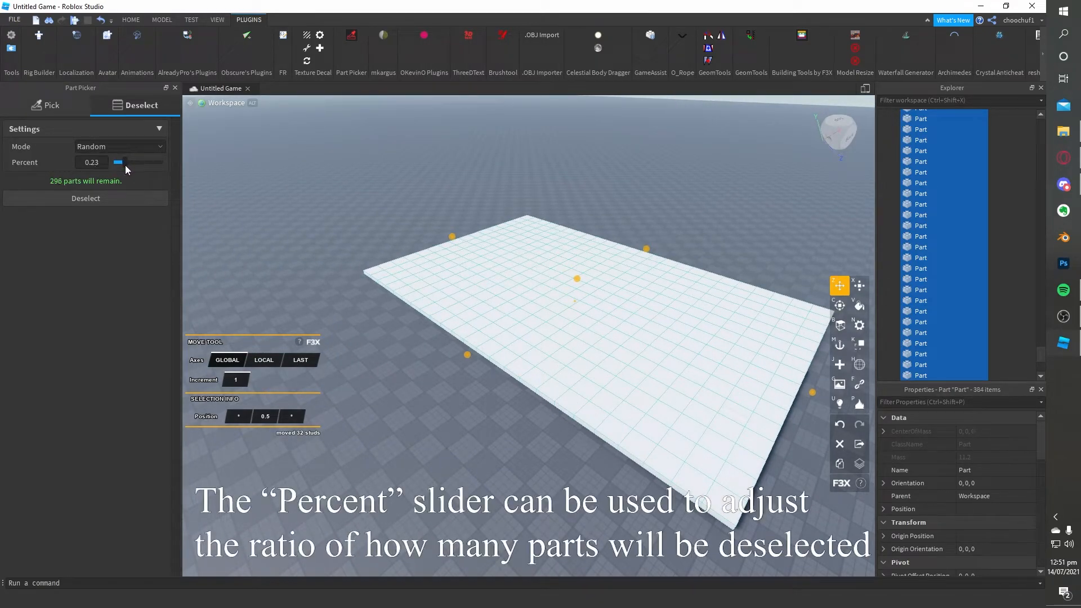
pyautogui.moveTo(118, 162); pyautogui.dragTo(122, 162)
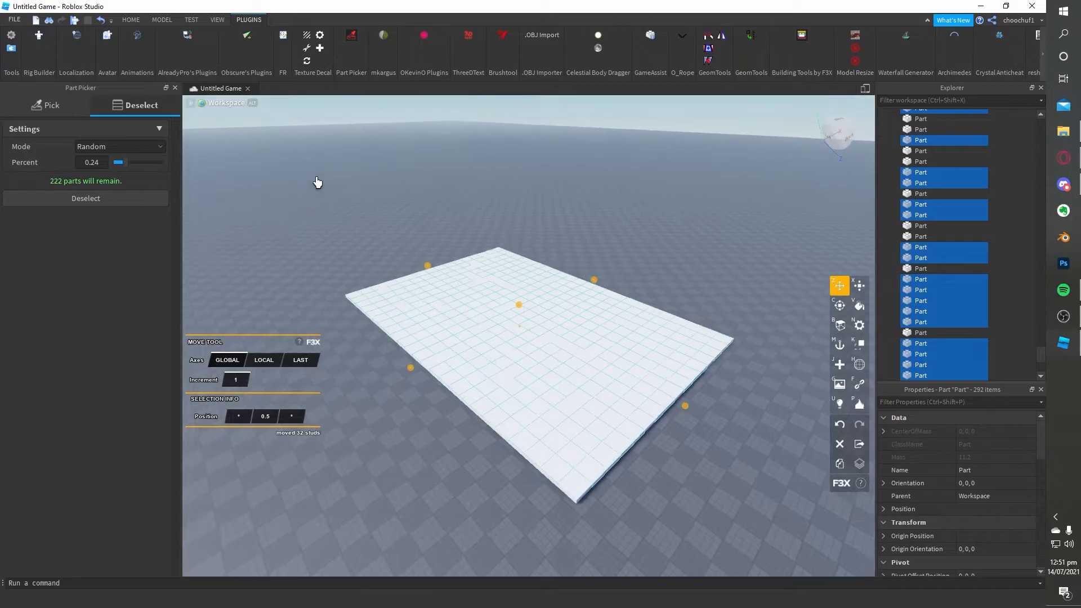
pyautogui.click(858, 305)
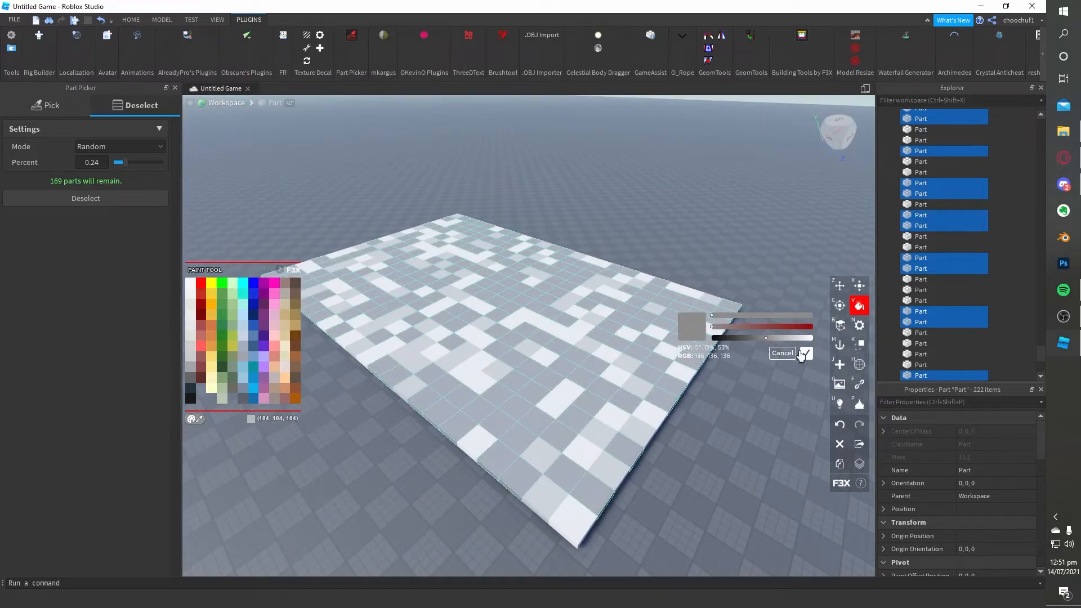
# Paint the remaining selected tiles in light and dark grey shades.
pyautogui.click(804, 353)
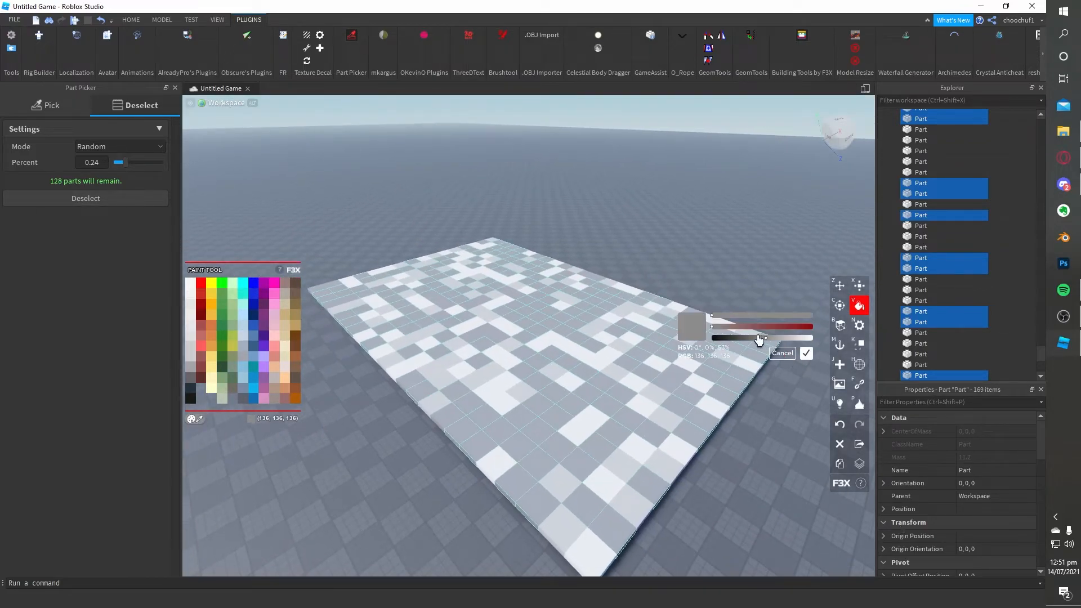
pyautogui.click(806, 353)
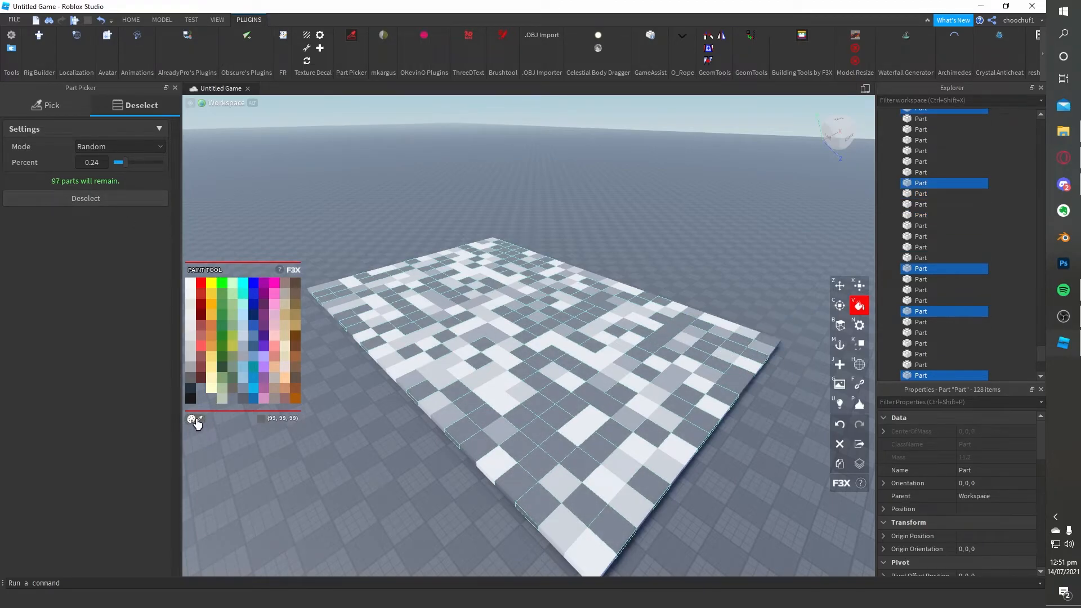
pyautogui.click(197, 419)
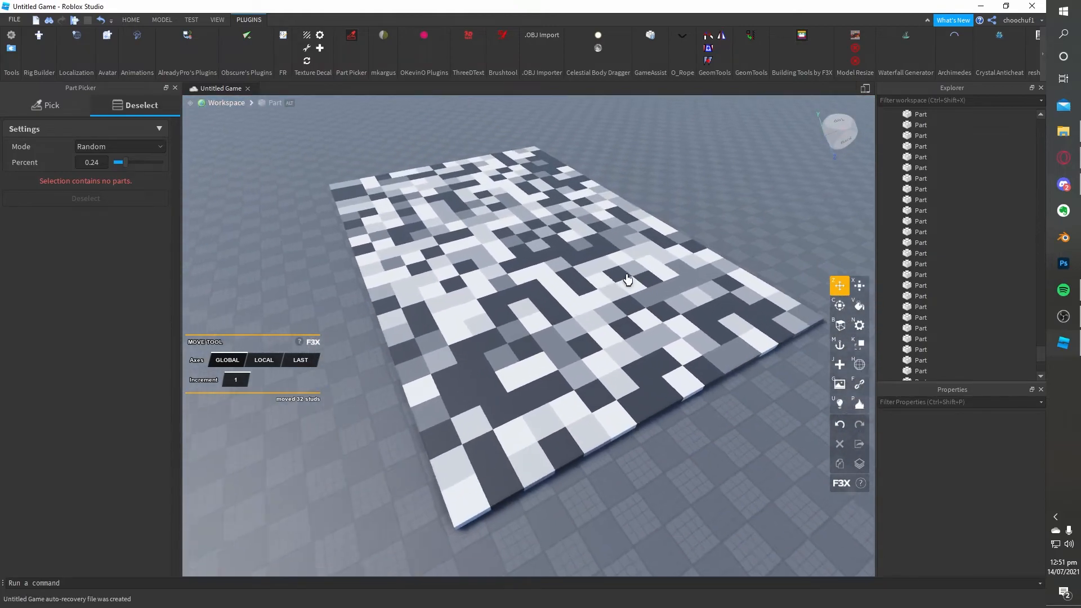
pyautogui.click(559, 379)
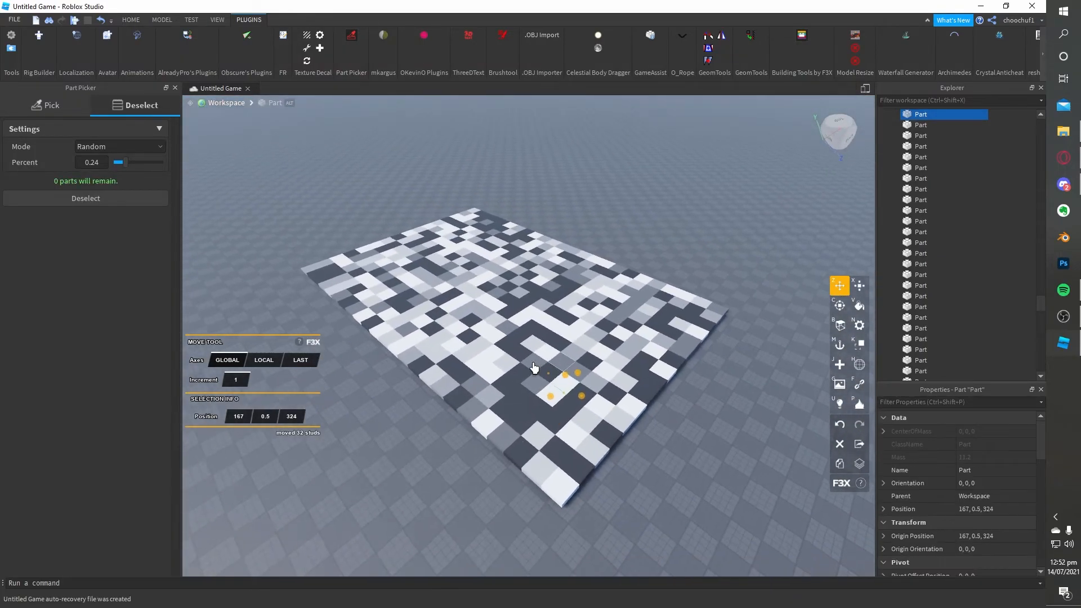